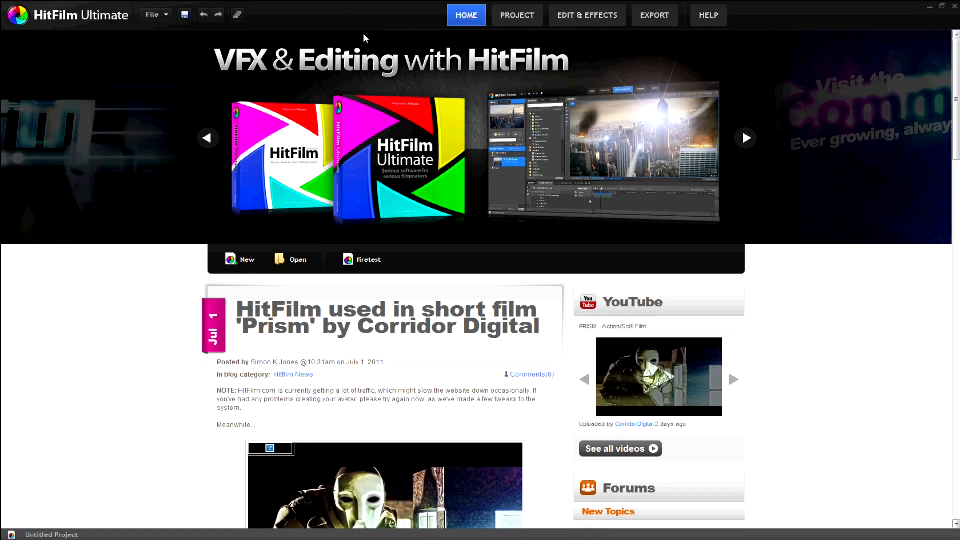
mouse_move(441, 43)
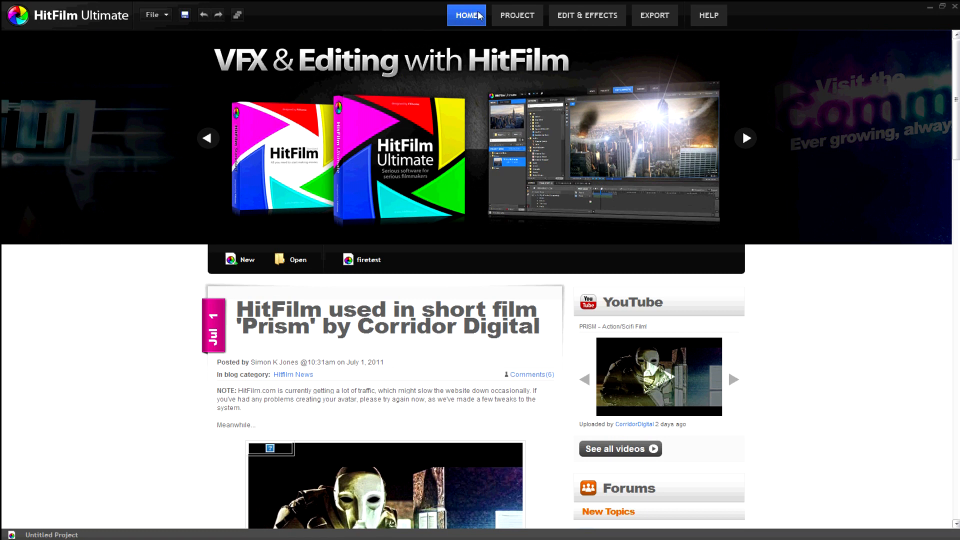
mouse_move(480, 24)
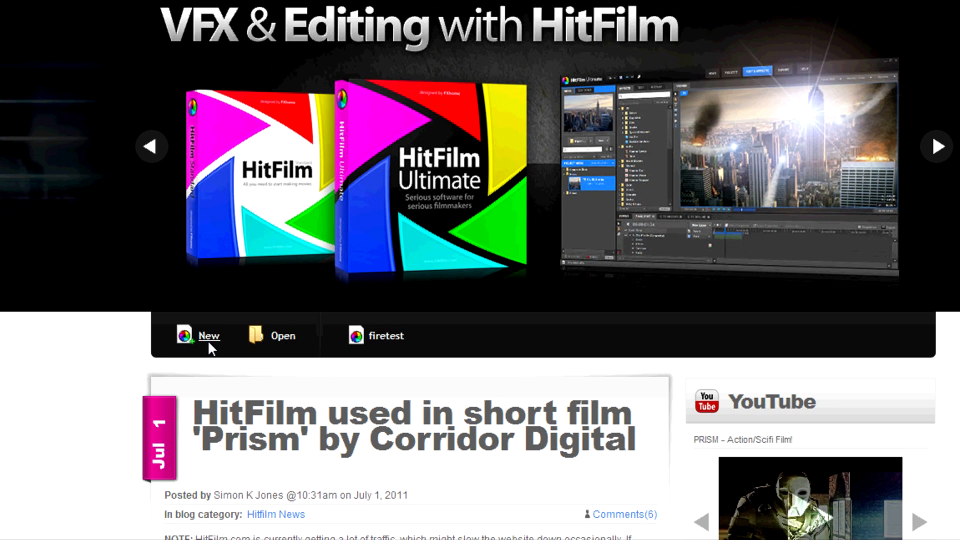
mouse_move(264, 349)
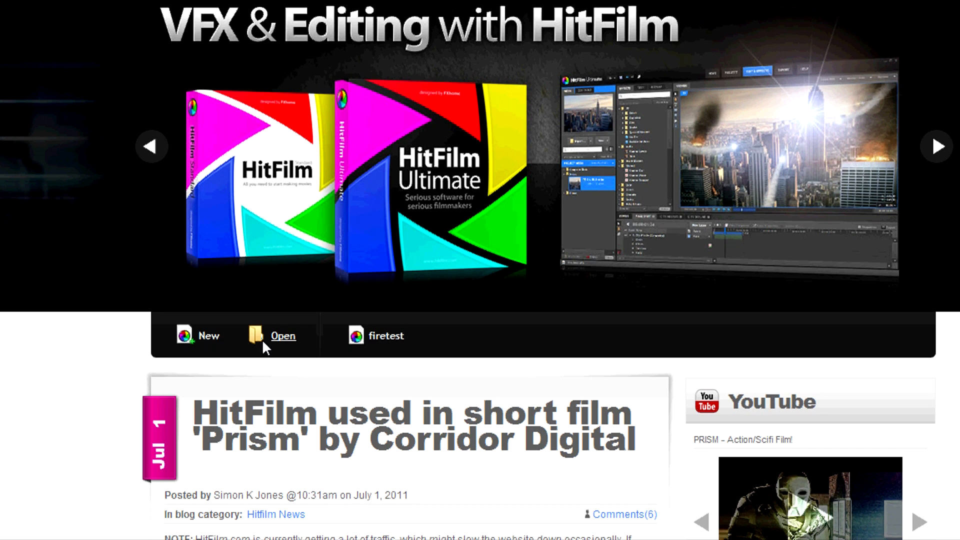
mouse_move(286, 343)
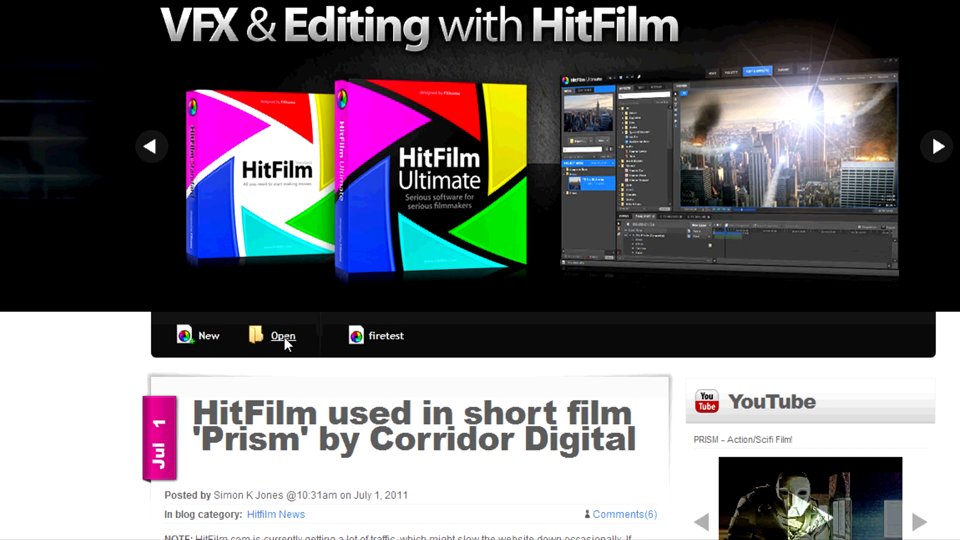
mouse_move(359, 343)
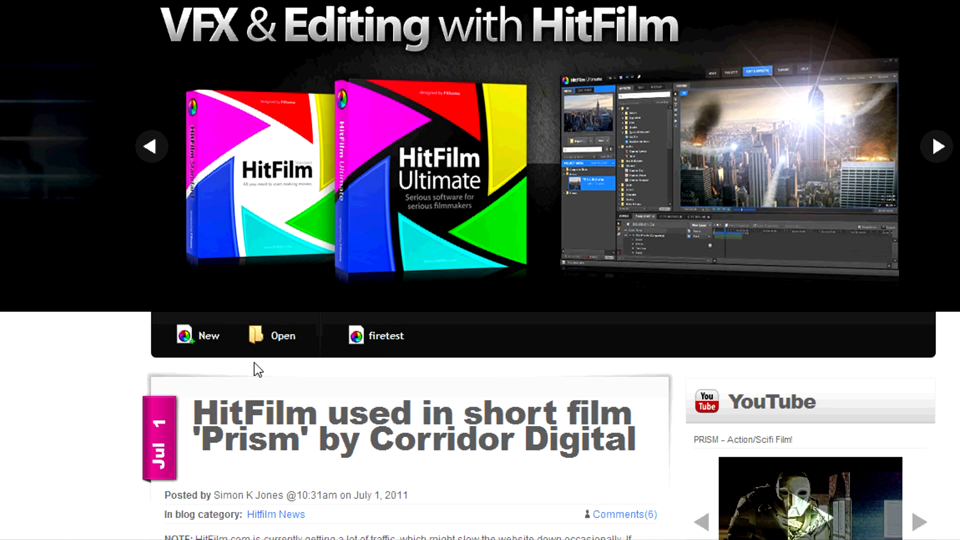
- Create a new project, landing on the Project screen with 1080p 29.97 sequence settings
left_click(208, 336)
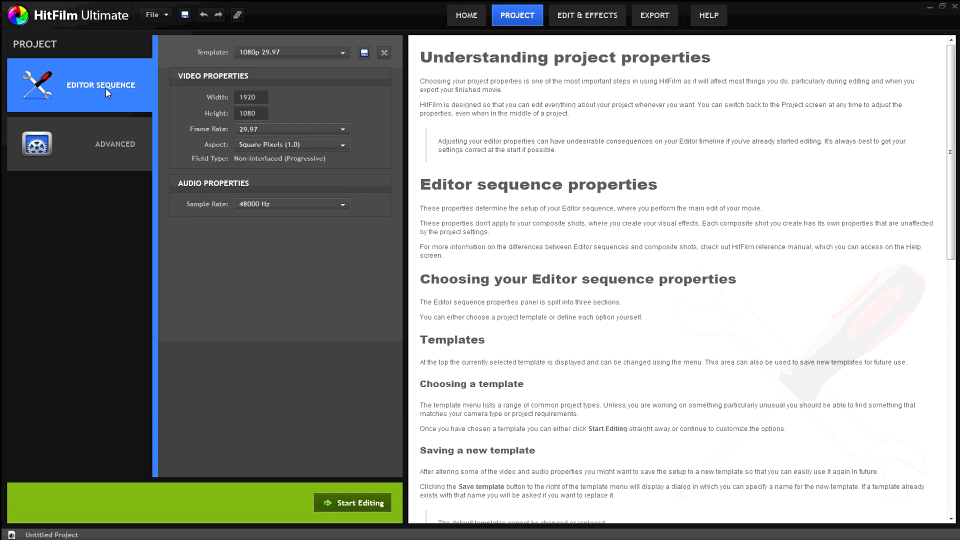
mouse_move(163, 103)
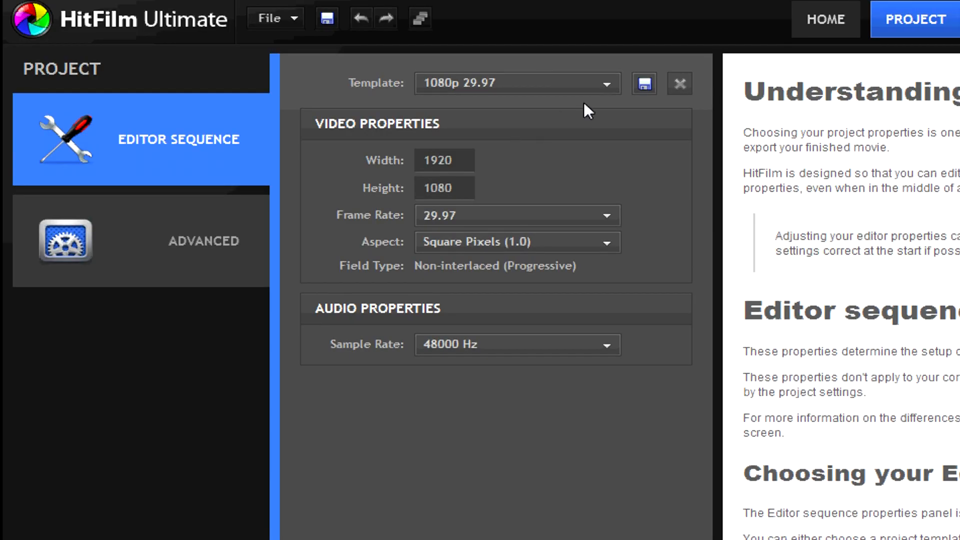
- Show the editor sequence Template list with presets such as 720p, DV NTSC/PAL and HDV
left_click(605, 83)
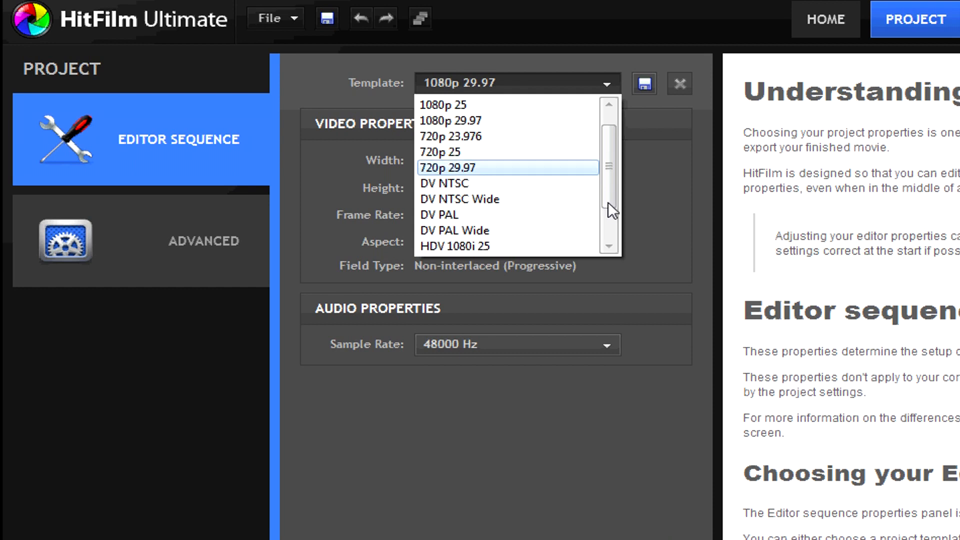
scroll("down", 3)
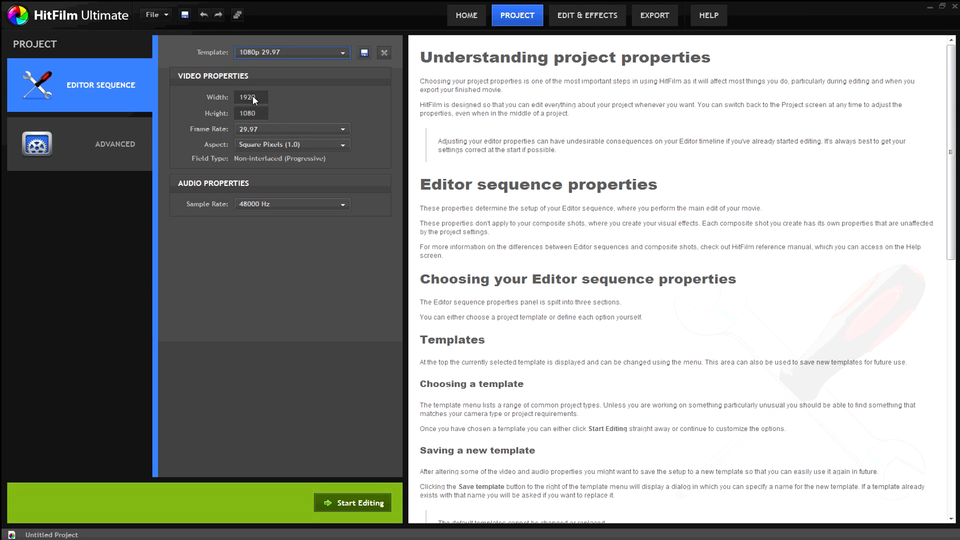
left_click(288, 129)
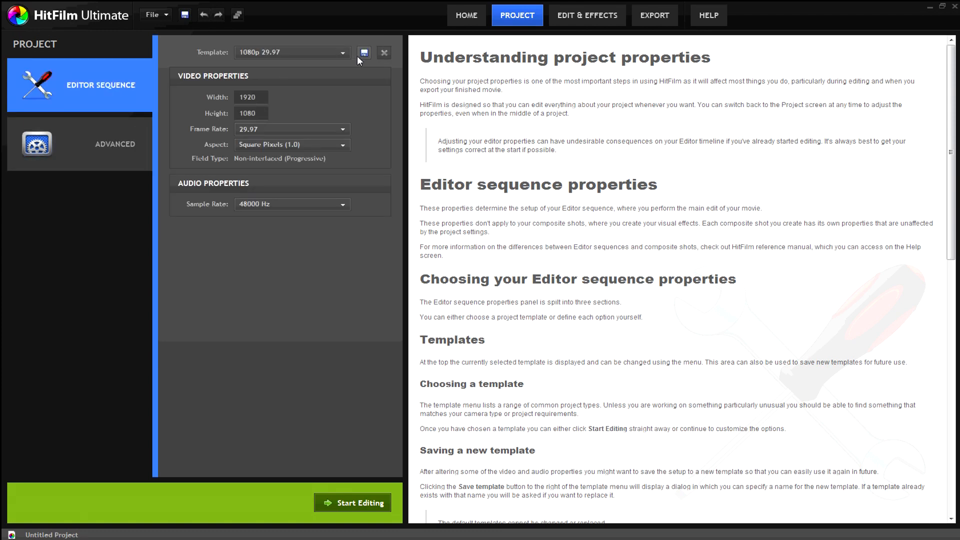
- Save the current 1920×1080 29.97 fps settings as a template named 'My Template'
left_click(363, 52)
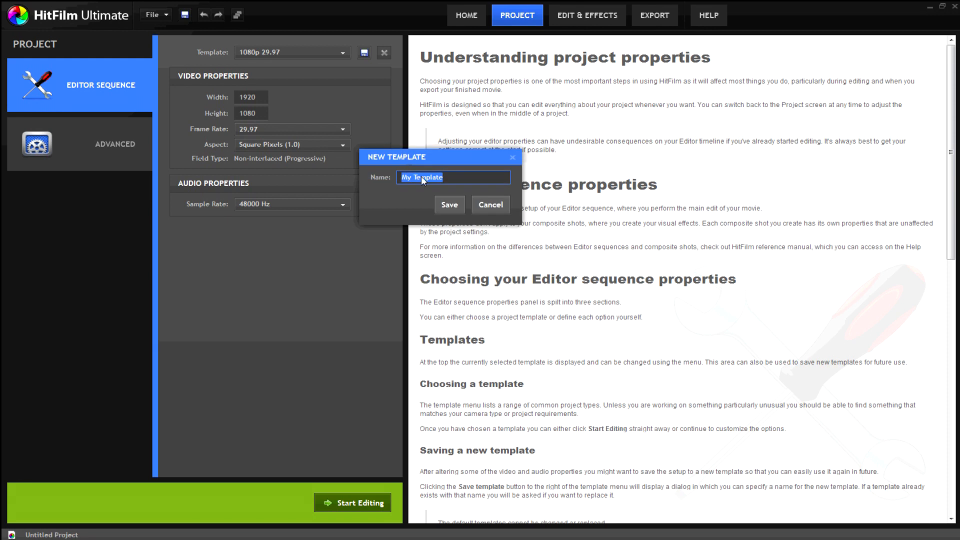
left_click(448, 204)
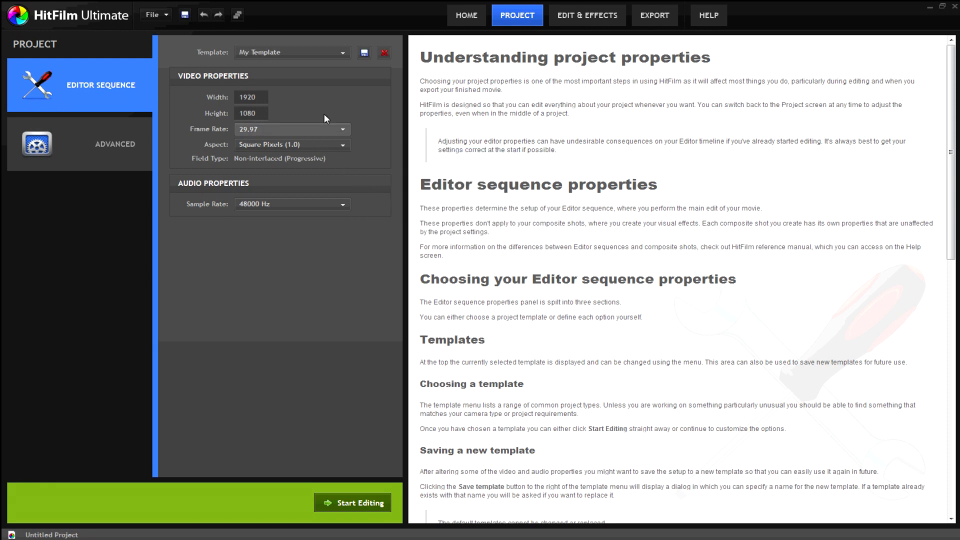